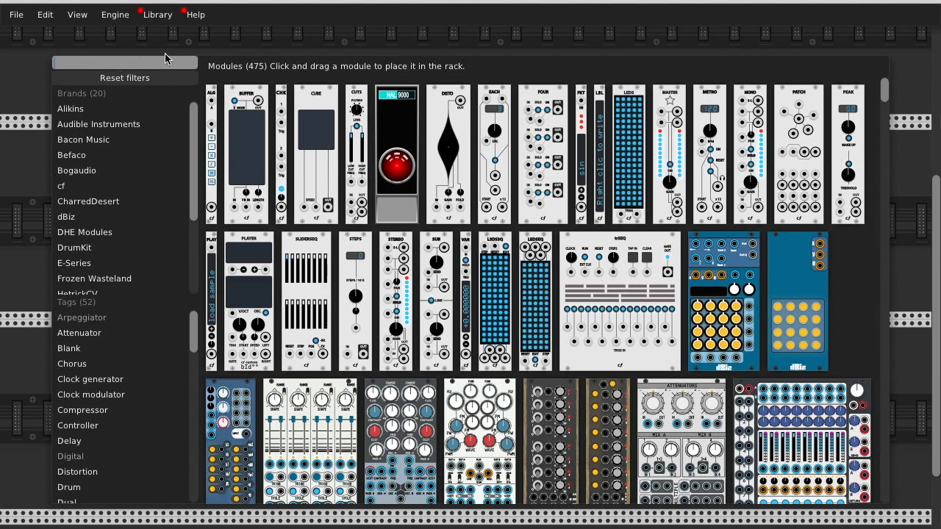
{"action": "mouse_move", "coordinate": [145, 68]}
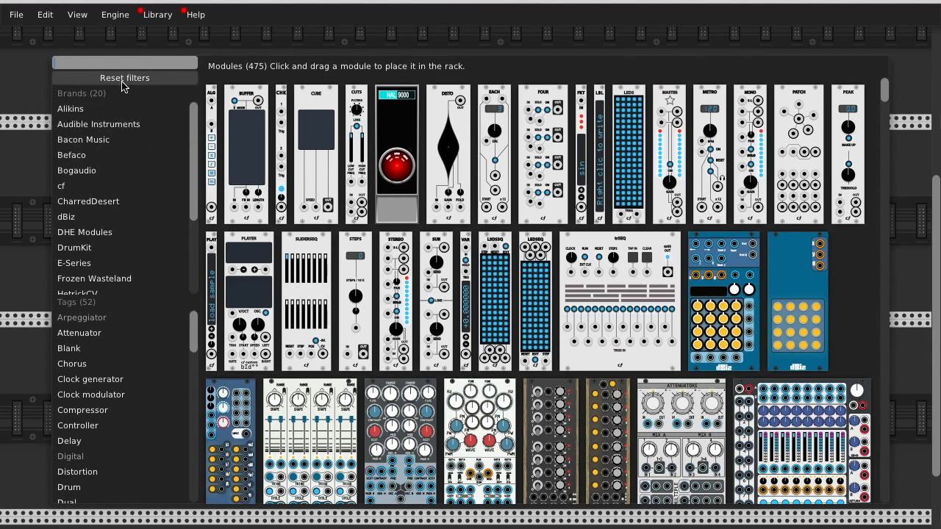
{"action": "mouse_move", "coordinate": [115, 168]}
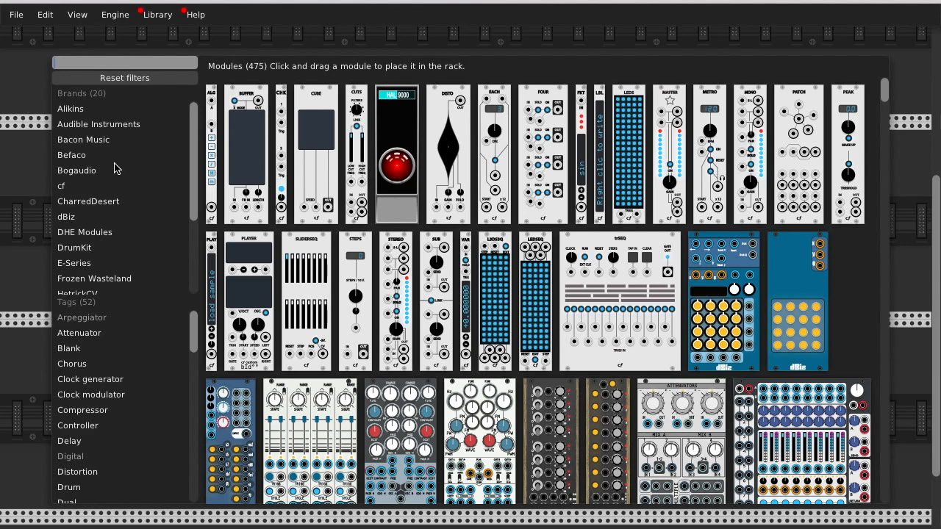
Filter the module browser by the search 'm' and the VCV brand, leaving 12 modules.
{"action": "type", "text": "m"}
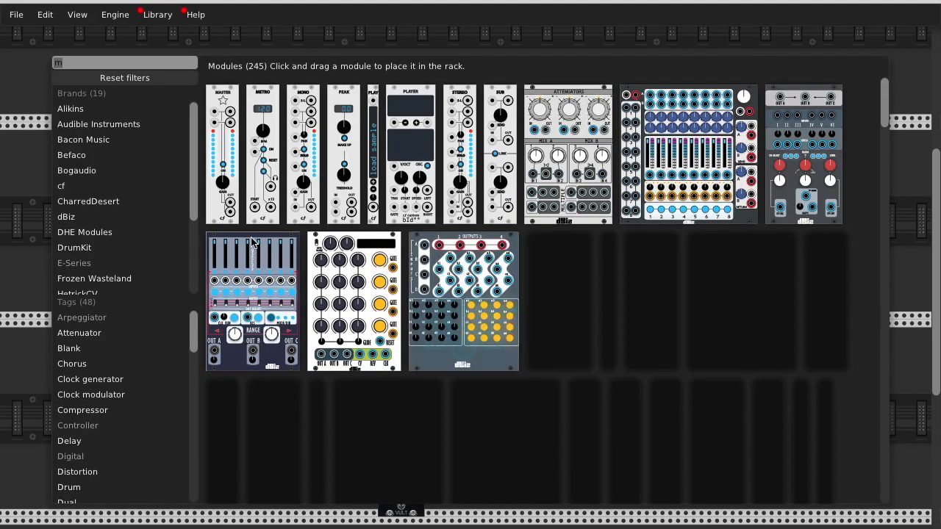
{"action": "scroll", "scroll_direction": "down", "scroll_amount": 3}
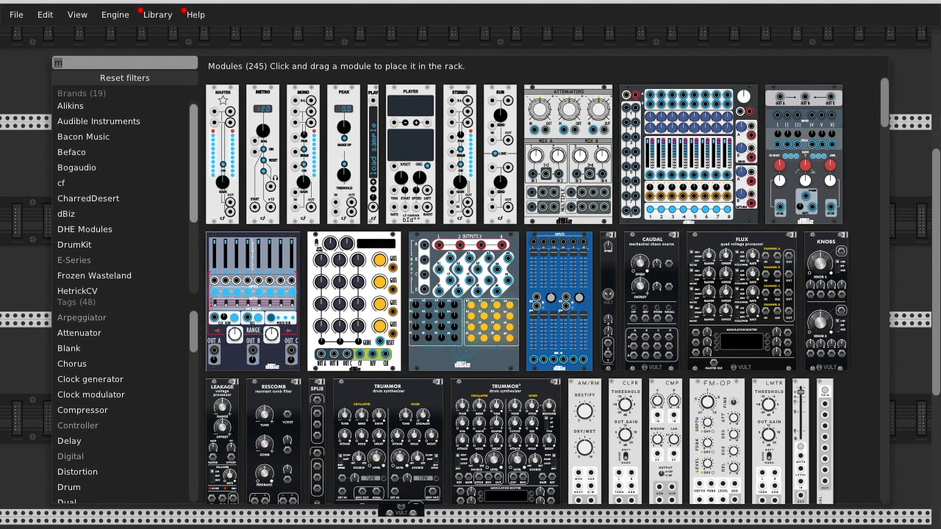
{"action": "scroll", "scroll_direction": "down", "scroll_amount": 3}
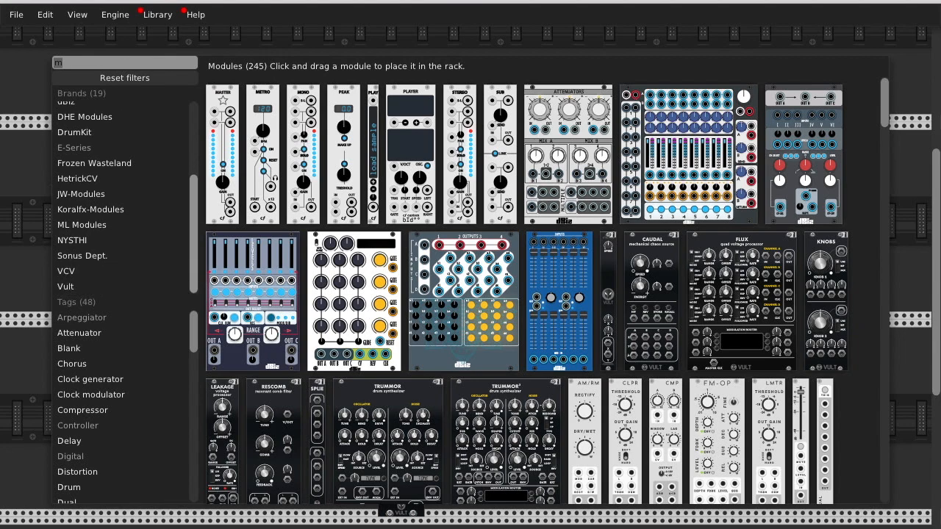
{"action": "left_click", "coordinate": [66, 270]}
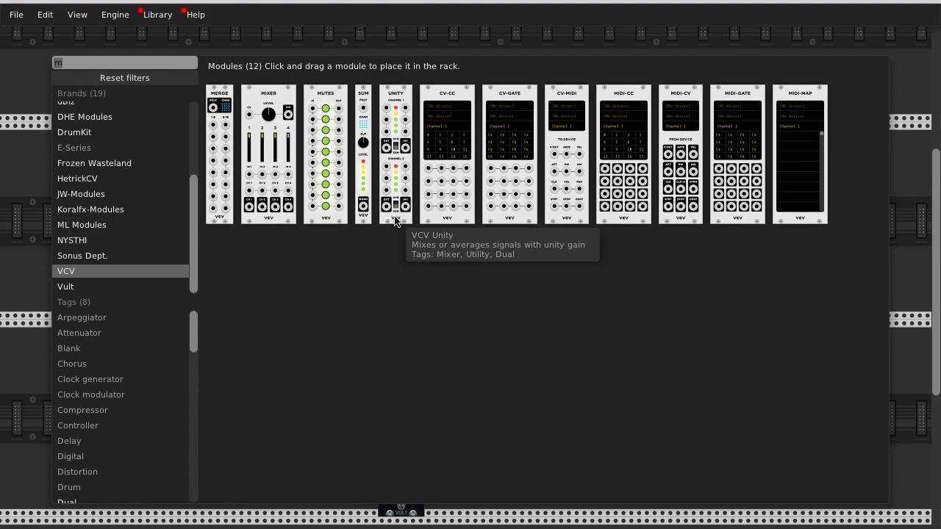
{"action": "mouse_move", "coordinate": [704, 96]}
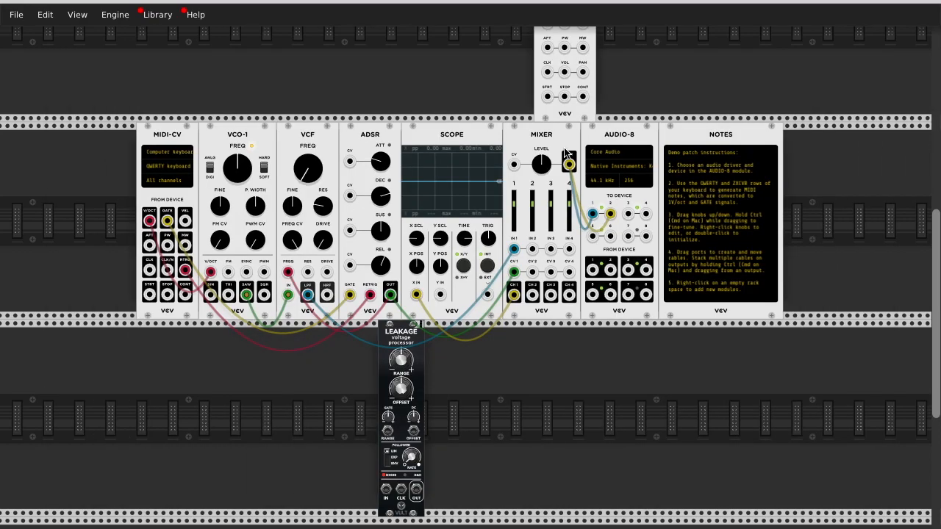
Place the CV-MIDI module in the rack row directly above the MIXER.
{"action": "scroll", "scroll_direction": "down", "scroll_amount": 3}
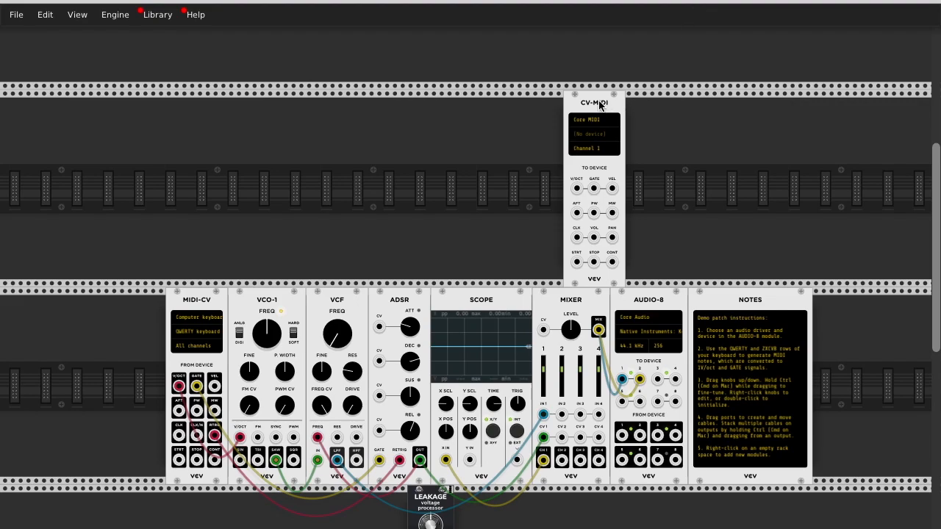
{"action": "left_click_drag", "start_coordinate": [594, 102], "coordinate": [562, 102]}
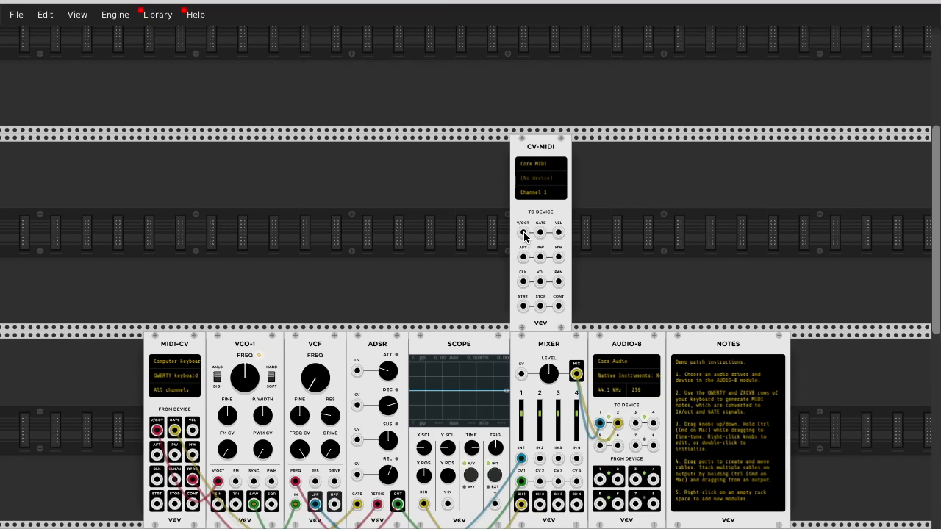
{"action": "mouse_move", "coordinate": [524, 237]}
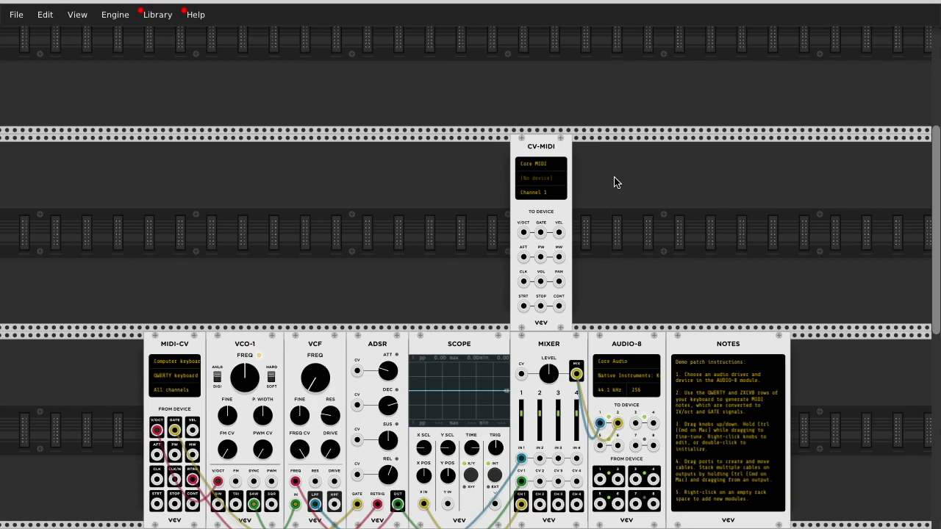
{"action": "scroll", "scroll_direction": "down", "scroll_amount": 3}
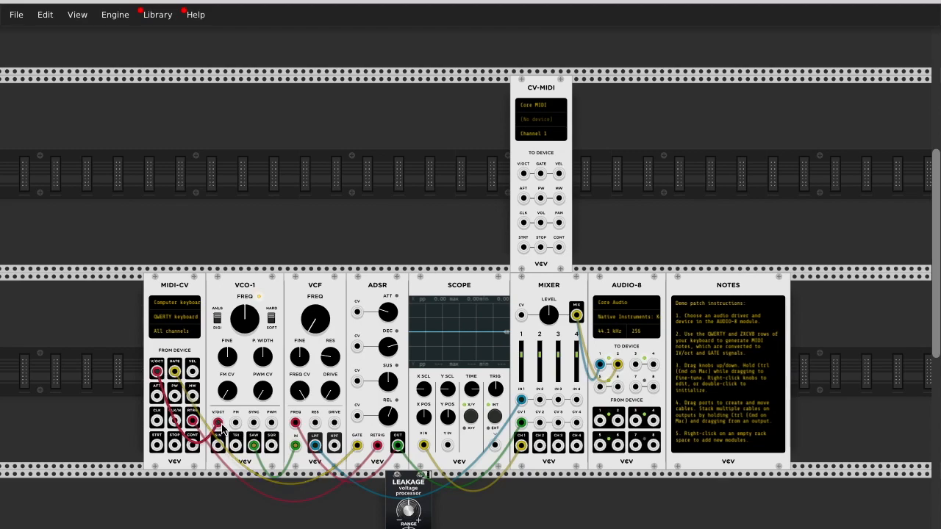
Patch MIDI-CV's V/OCT and GATE outputs into CV-MIDI's V/OCT and GATE inputs.
{"action": "left_click_drag", "start_coordinate": [221, 430], "coordinate": [523, 174]}
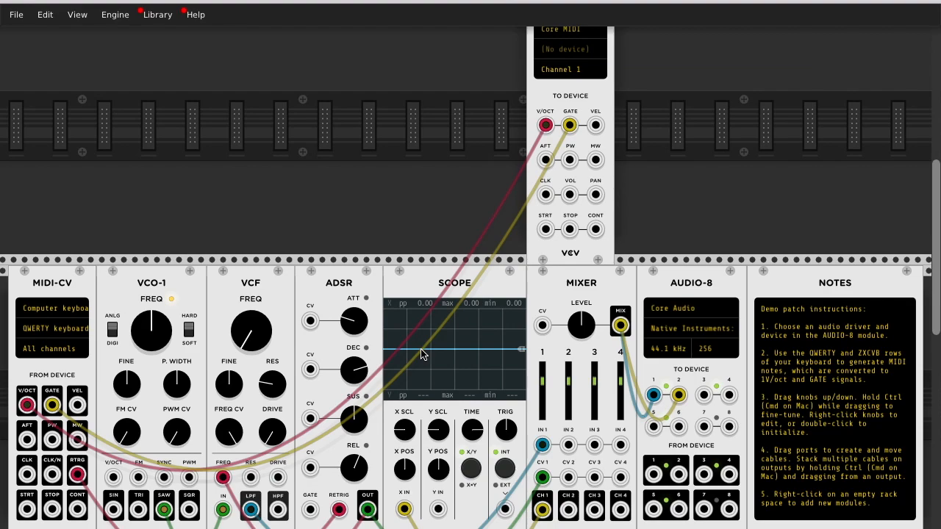
Set the CV-MIDI output device to 'minilogue SOUND'.
{"action": "left_click", "coordinate": [570, 48]}
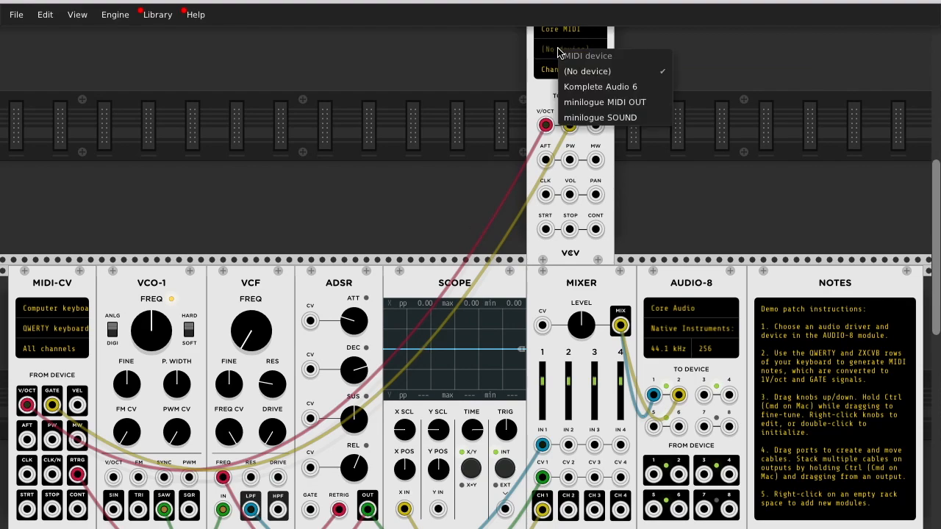
{"action": "mouse_move", "coordinate": [601, 117]}
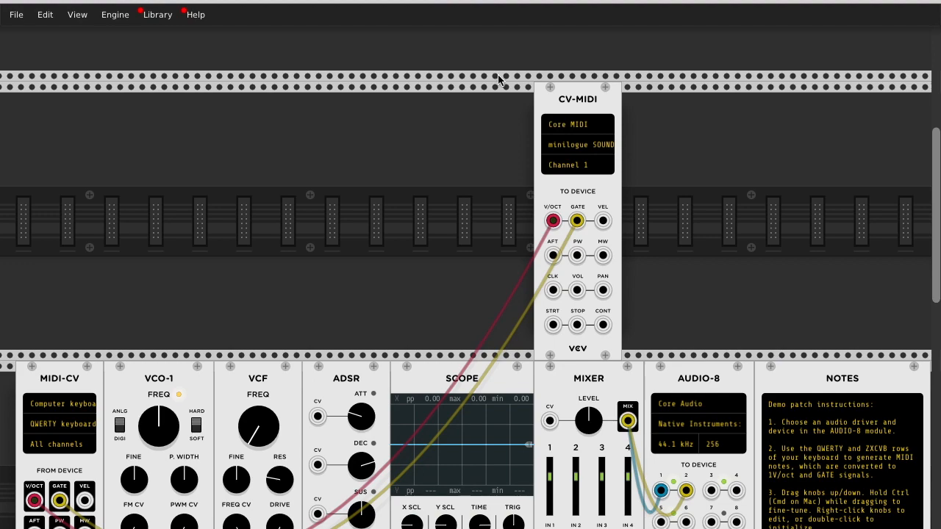
{"action": "mouse_move", "coordinate": [617, 135]}
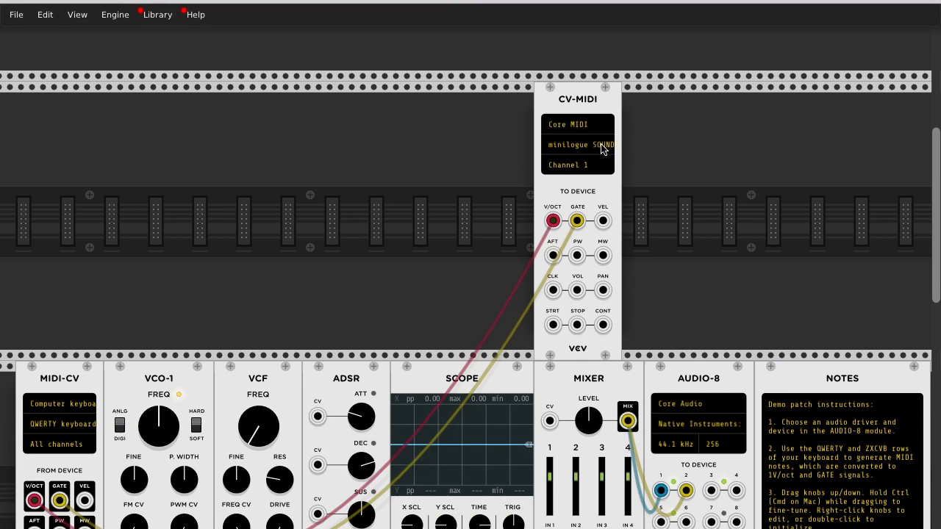
{"action": "scroll", "scroll_direction": "down", "scroll_amount": 3}
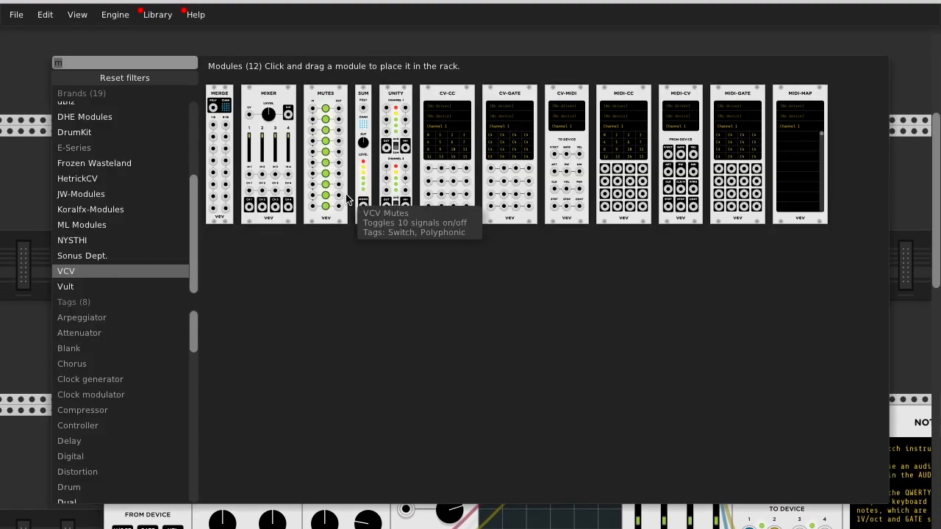
{"action": "mouse_move", "coordinate": [279, 70]}
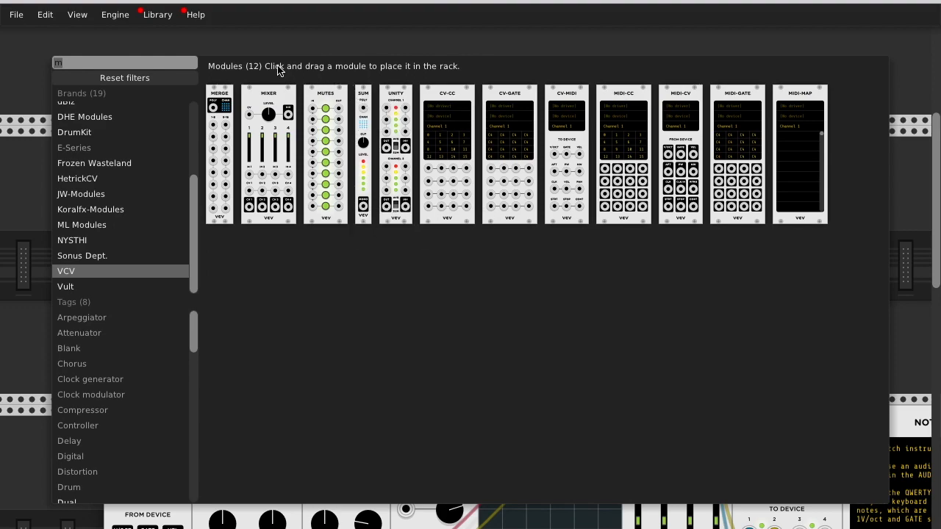
Search the module browser for 'lfo' to add LFO-1 left of CV-MIDI.
{"action": "type", "text": "lfo"}
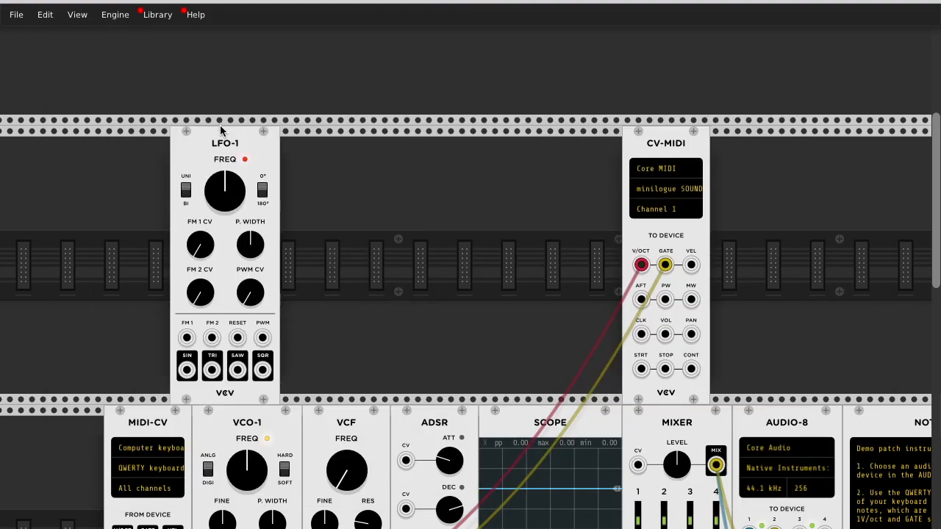
Patch the LFO-1 SIN output into the CV-MIDI V/OCT input.
{"action": "left_click_drag", "start_coordinate": [224, 144], "coordinate": [323, 144]}
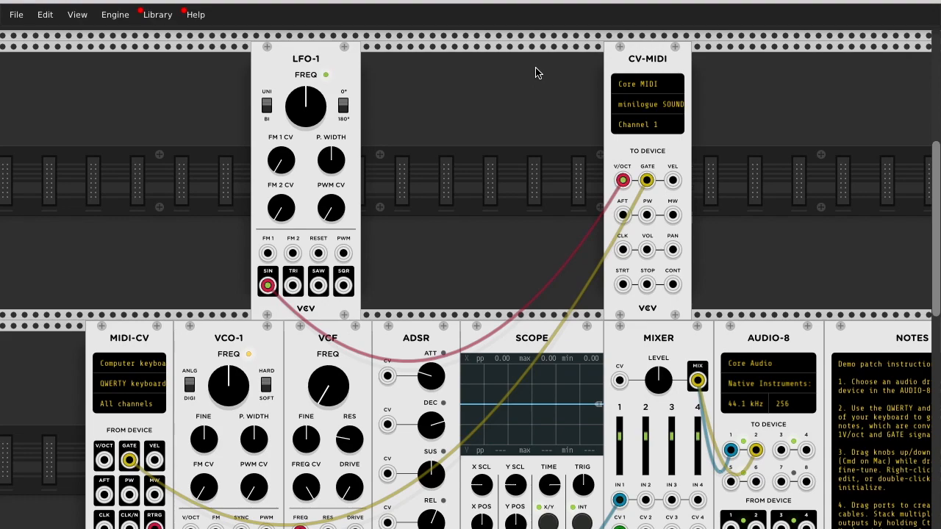
{"action": "mouse_move", "coordinate": [534, 54]}
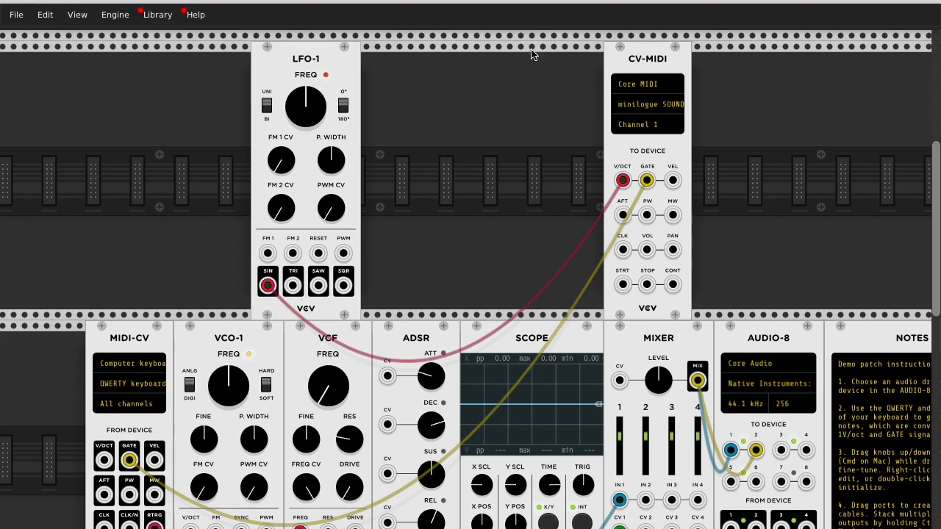
{"action": "mouse_move", "coordinate": [289, 112]}
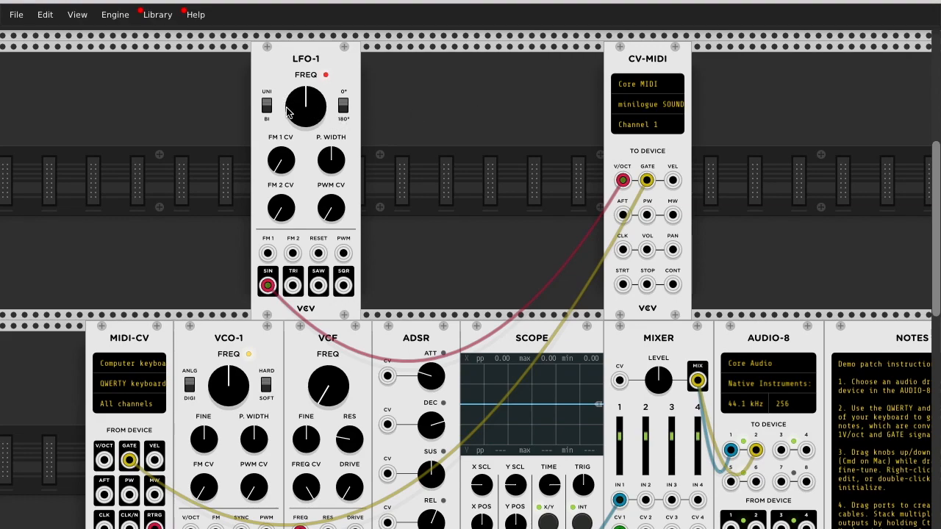
{"action": "mouse_move", "coordinate": [296, 109]}
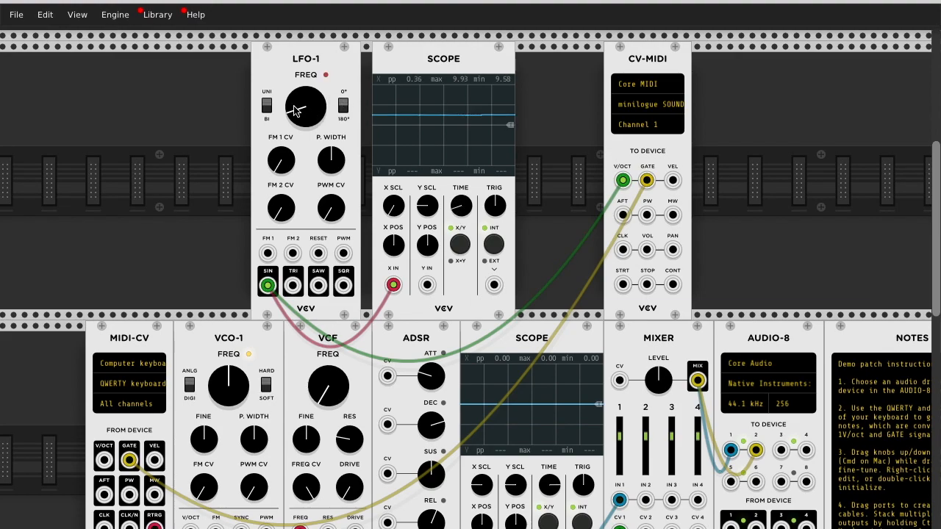
Turn the LFO-1 FREQ knob up to raise the sine wave's frequency.
{"action": "left_click_drag", "start_coordinate": [306, 107], "coordinate": [308, 92]}
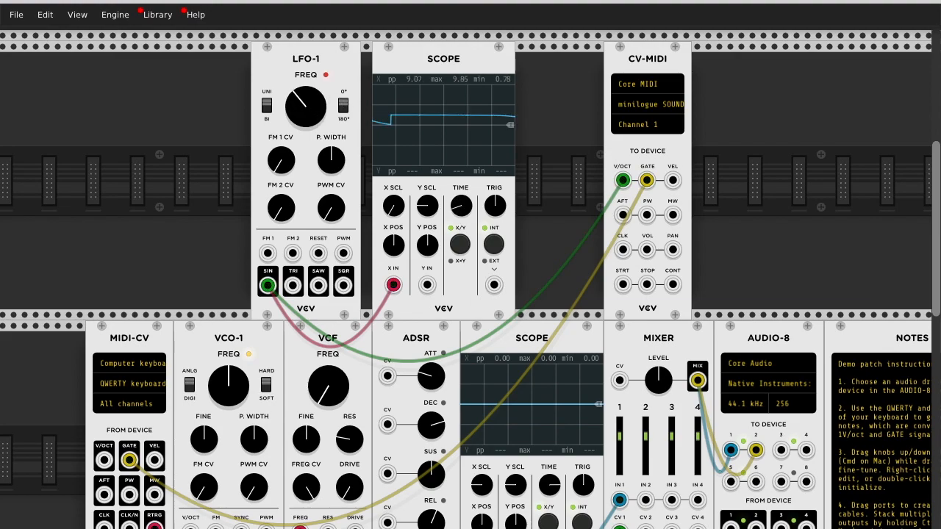
{"action": "left_click_drag", "start_coordinate": [306, 107], "coordinate": [301, 95]}
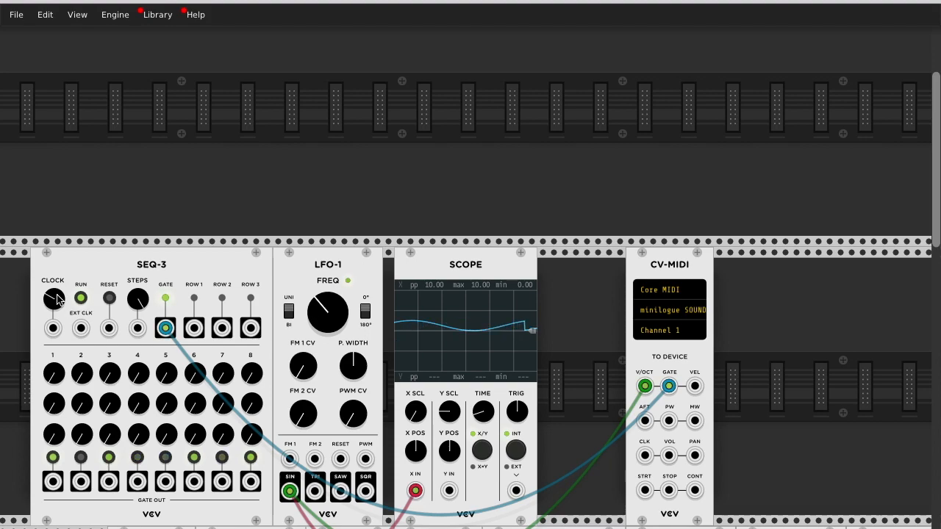
Unplug the LFO cable from the CV-MIDI V/OCT input and make a further drag across the rack.
{"action": "left_click_drag", "start_coordinate": [327, 312], "coordinate": [321, 316]}
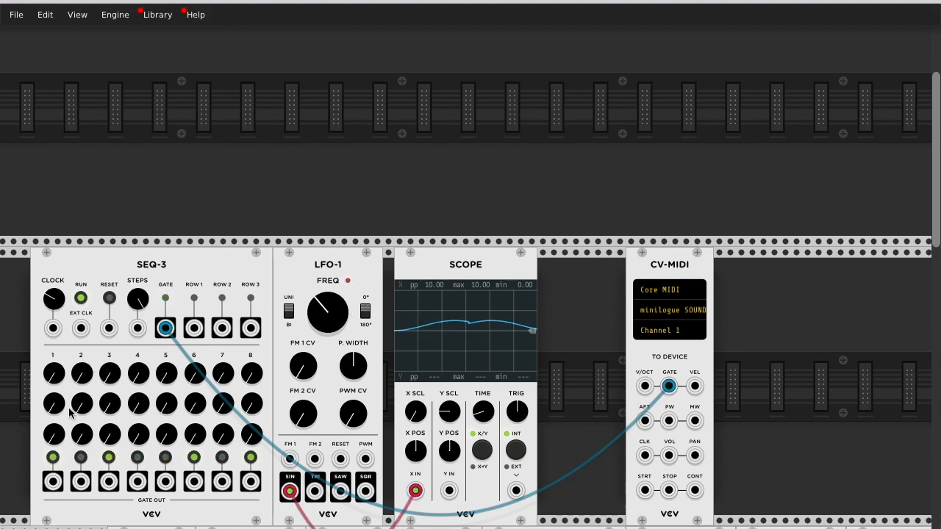
{"action": "left_click_drag", "start_coordinate": [194, 328], "coordinate": [644, 420]}
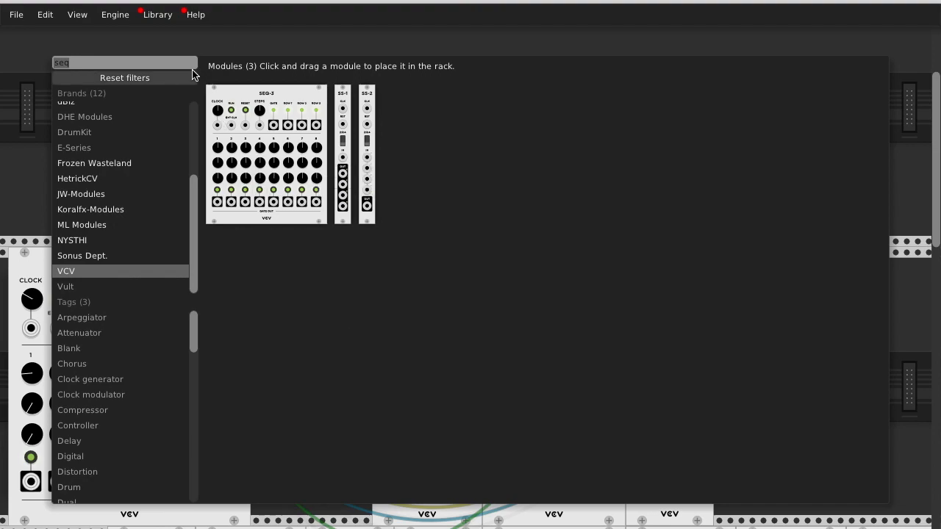
Reset the browser filters and search 'quanti', listing nine quantizer modules.
{"action": "type", "text": "quanit"}
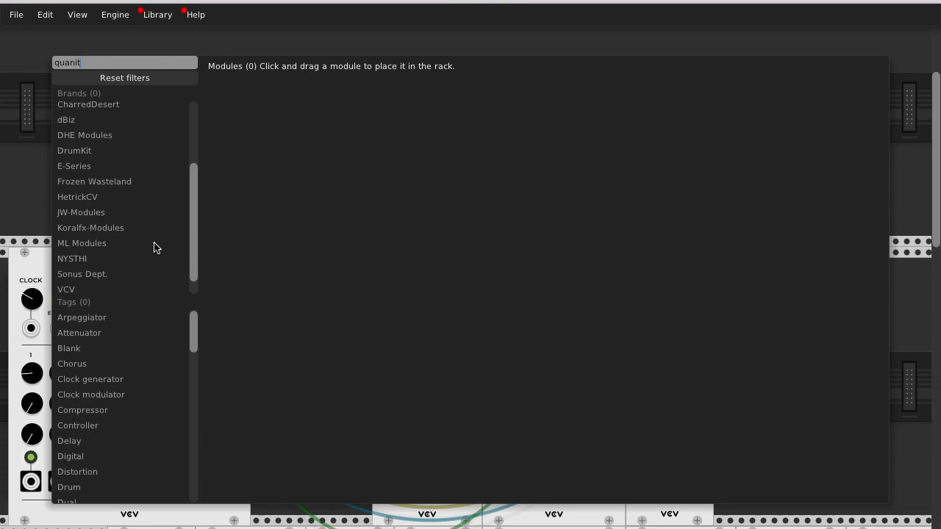
{"action": "key", "text": "Backspace"}
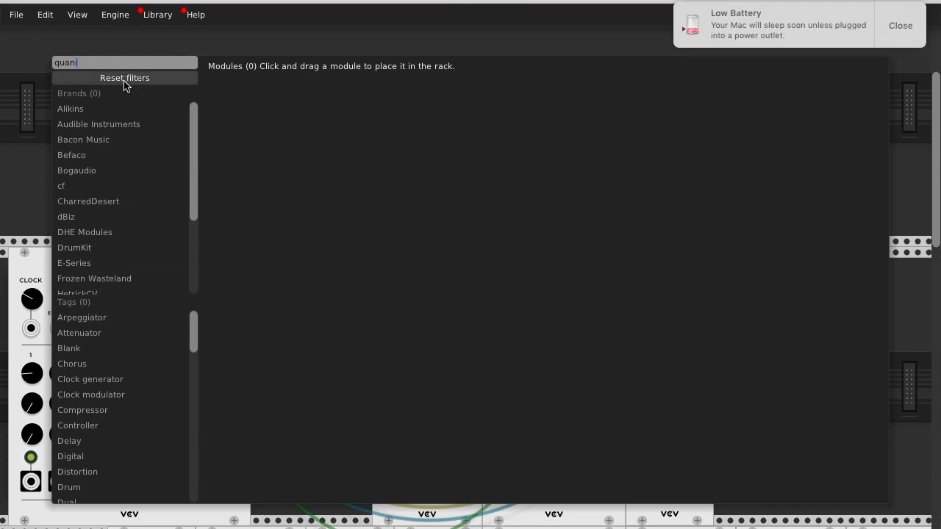
{"action": "left_click", "coordinate": [124, 78]}
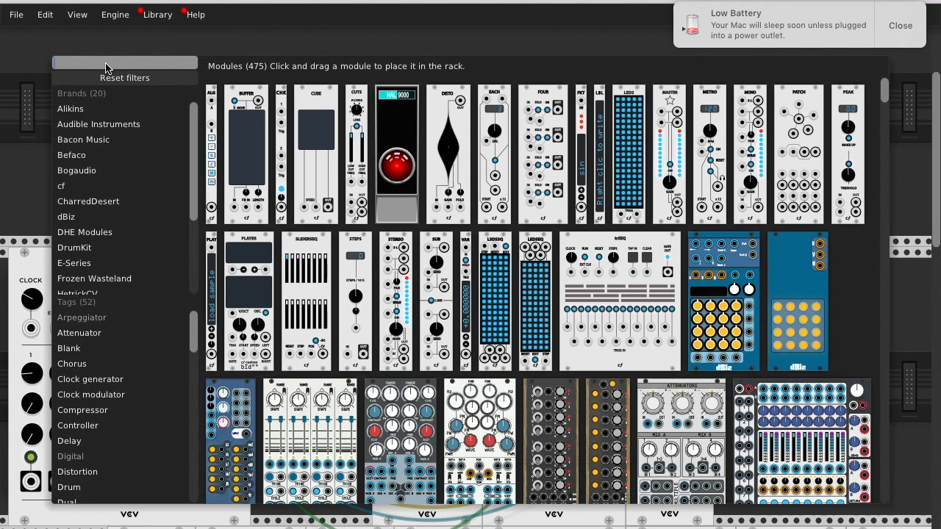
{"action": "type", "text": "c"}
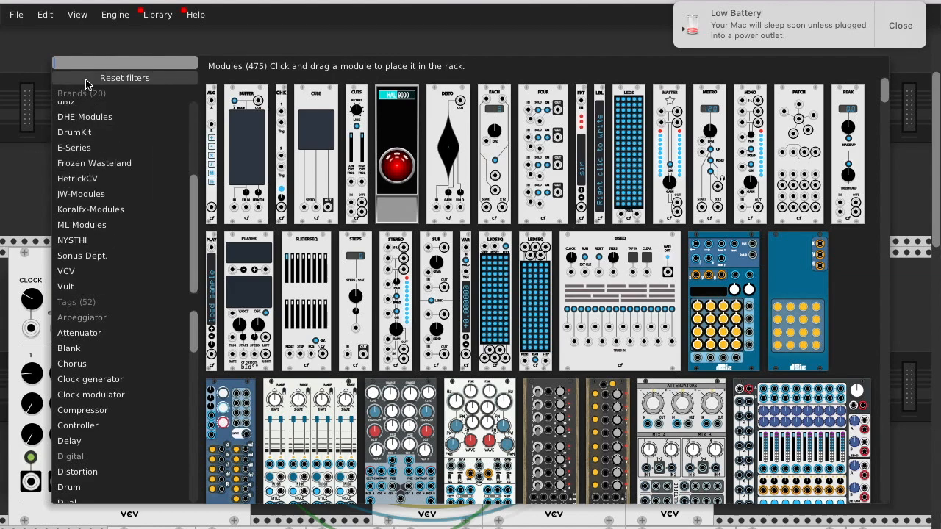
{"action": "type", "text": "q"}
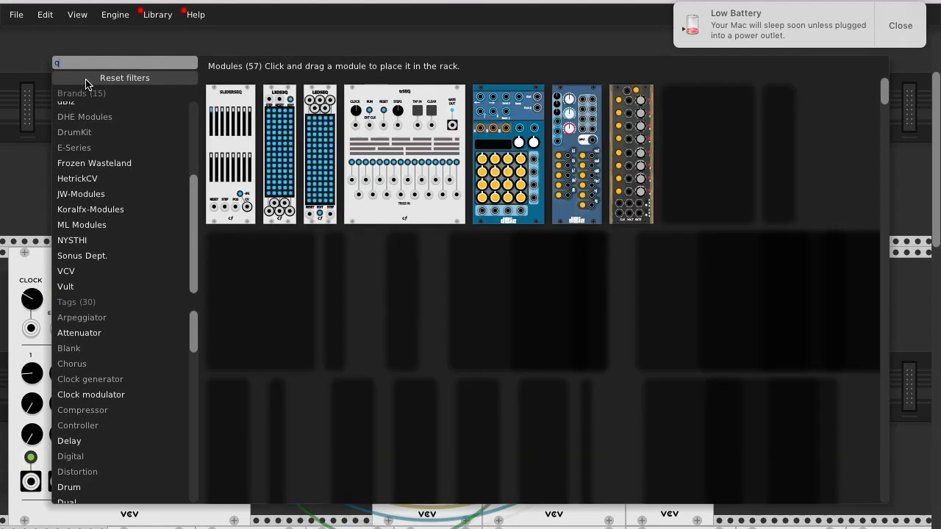
{"action": "type", "text": "uanti"}
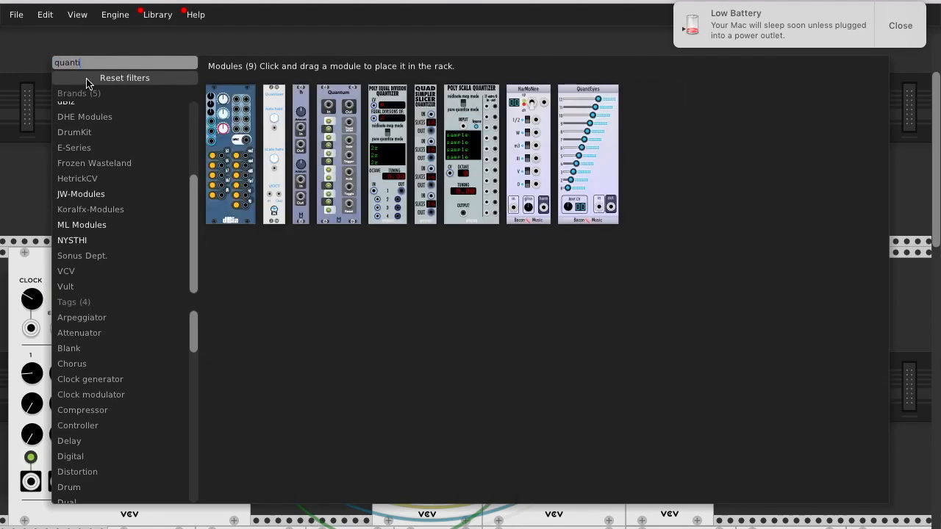
{"action": "mouse_move", "coordinate": [87, 83]}
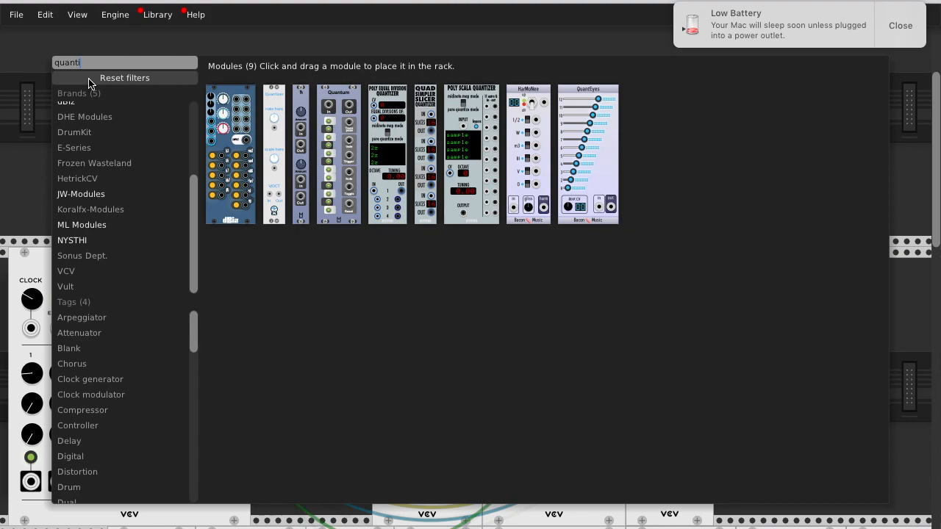
{"action": "mouse_move", "coordinate": [338, 117]}
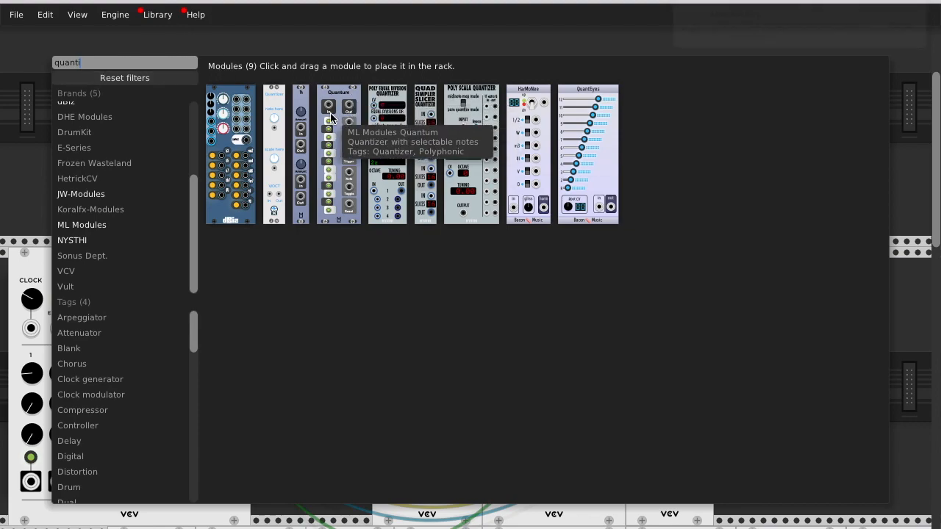